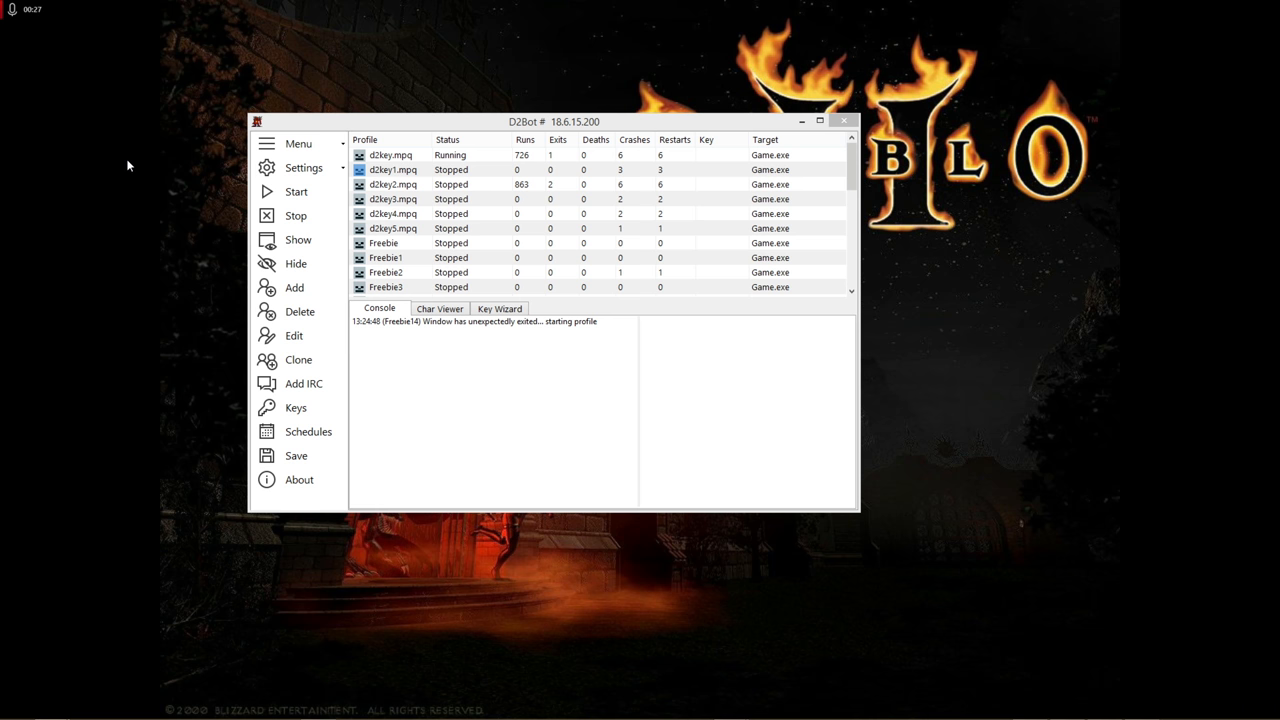
- Add a key list 'test1' in the Key List Editor with a test.mpq key entry
left_click(296, 407)
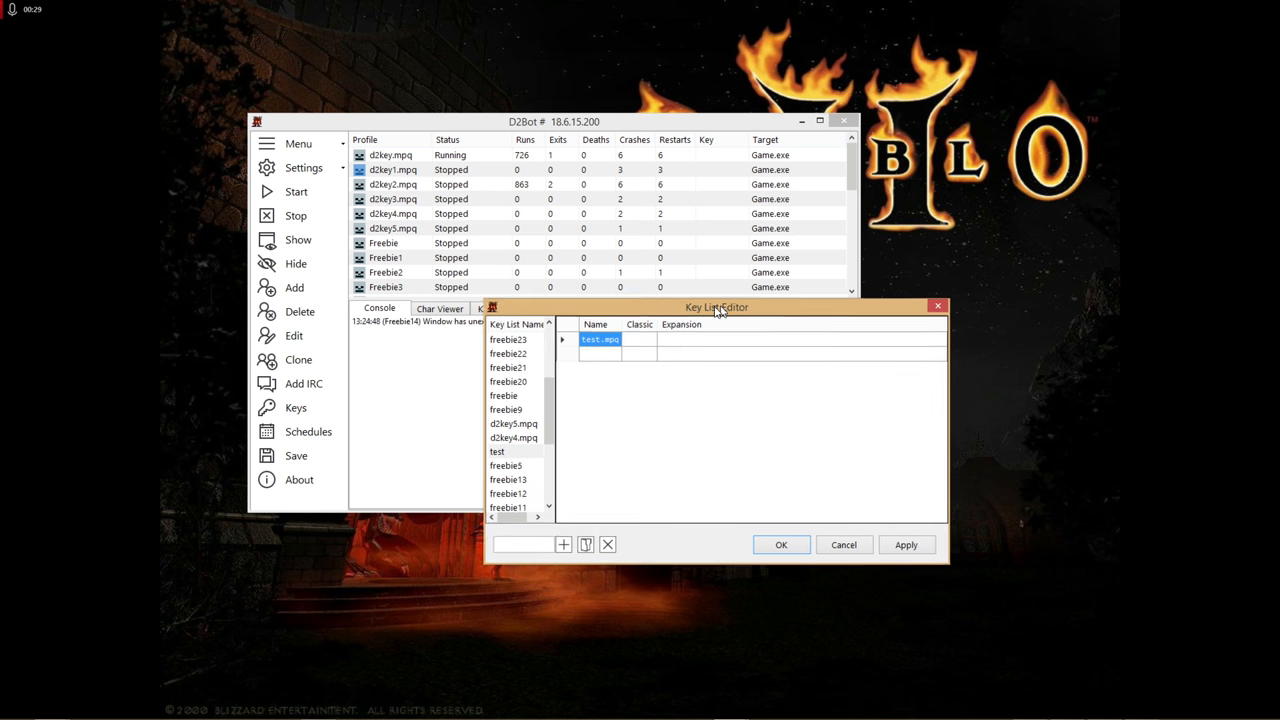
mouse_move(296, 407)
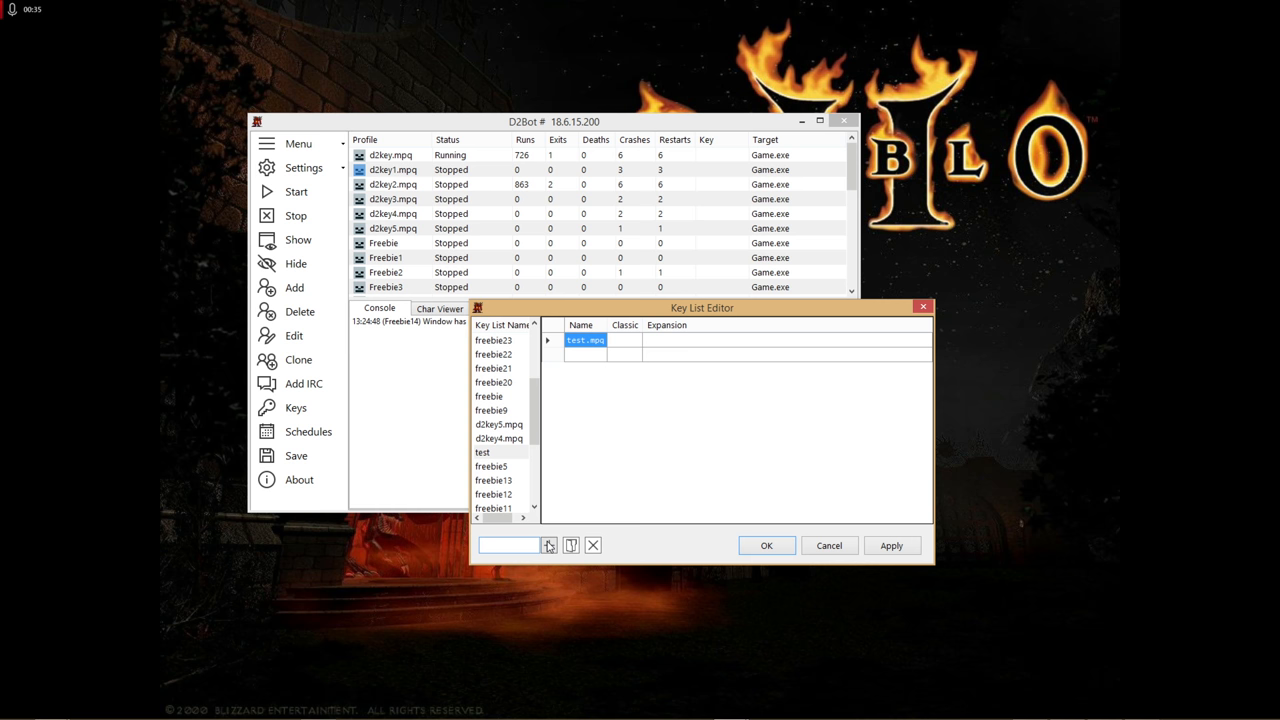
type("test1")
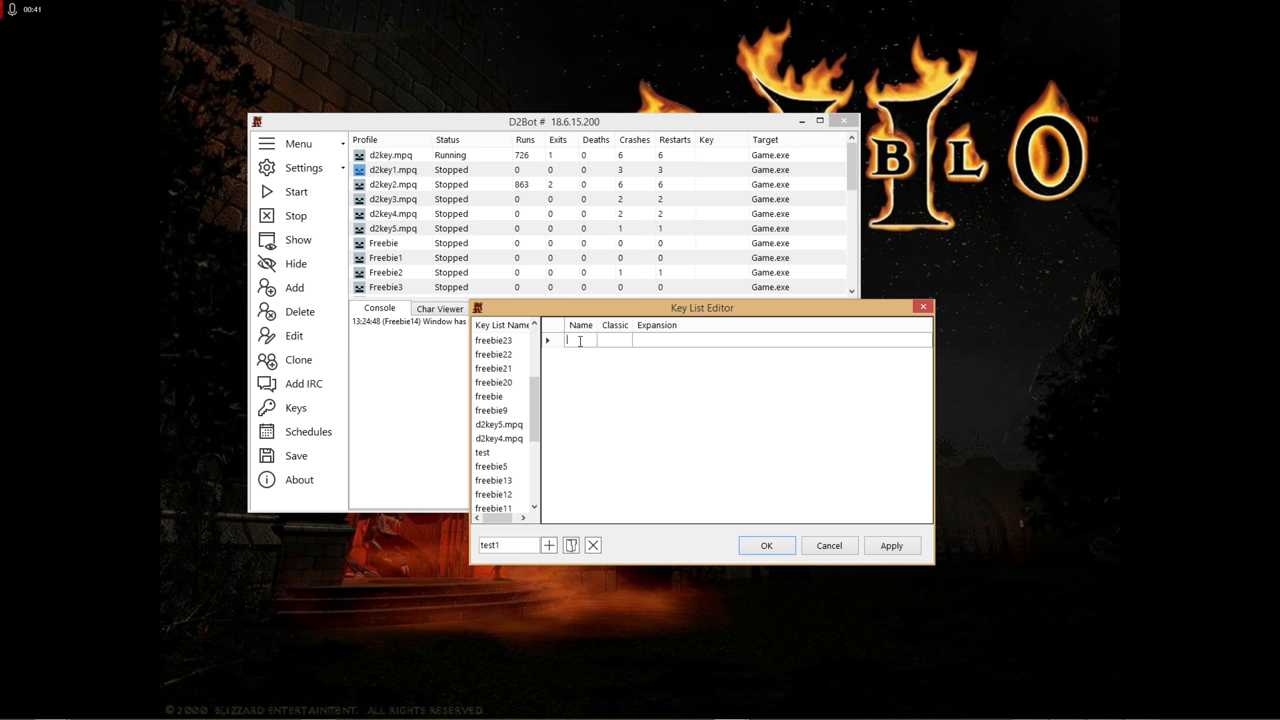
type("st.mpq")
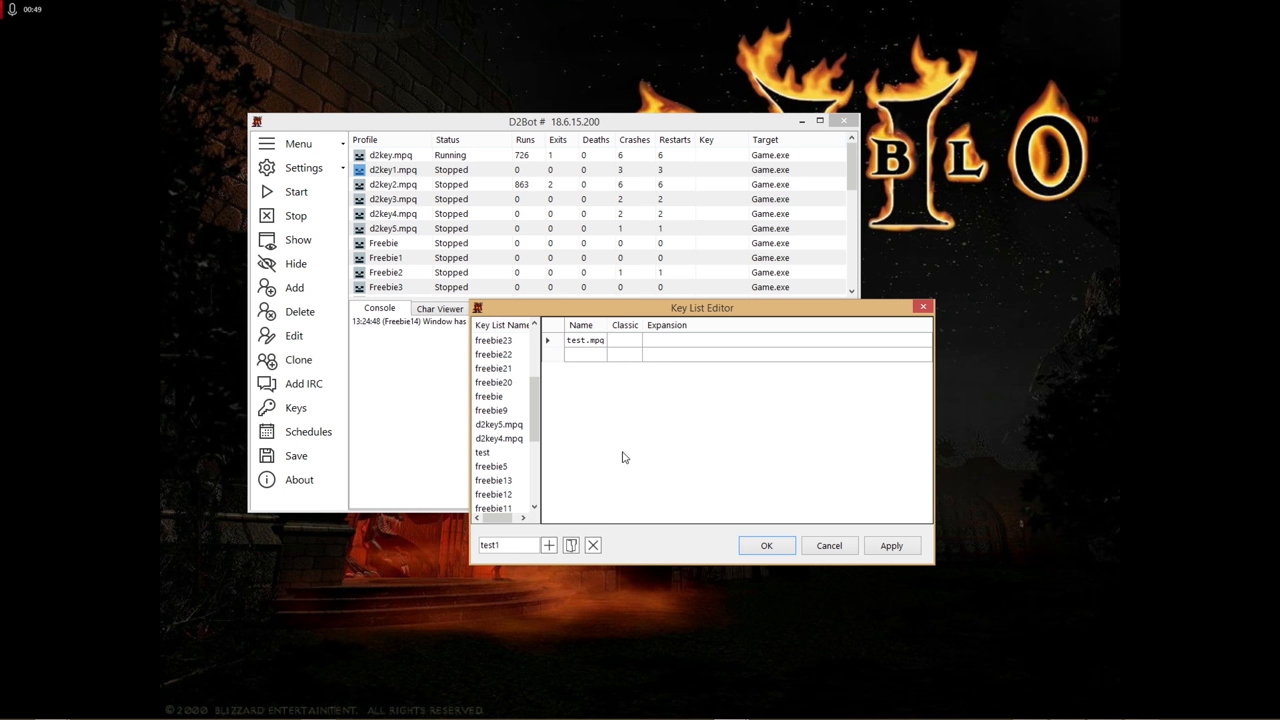
left_click(624, 340)
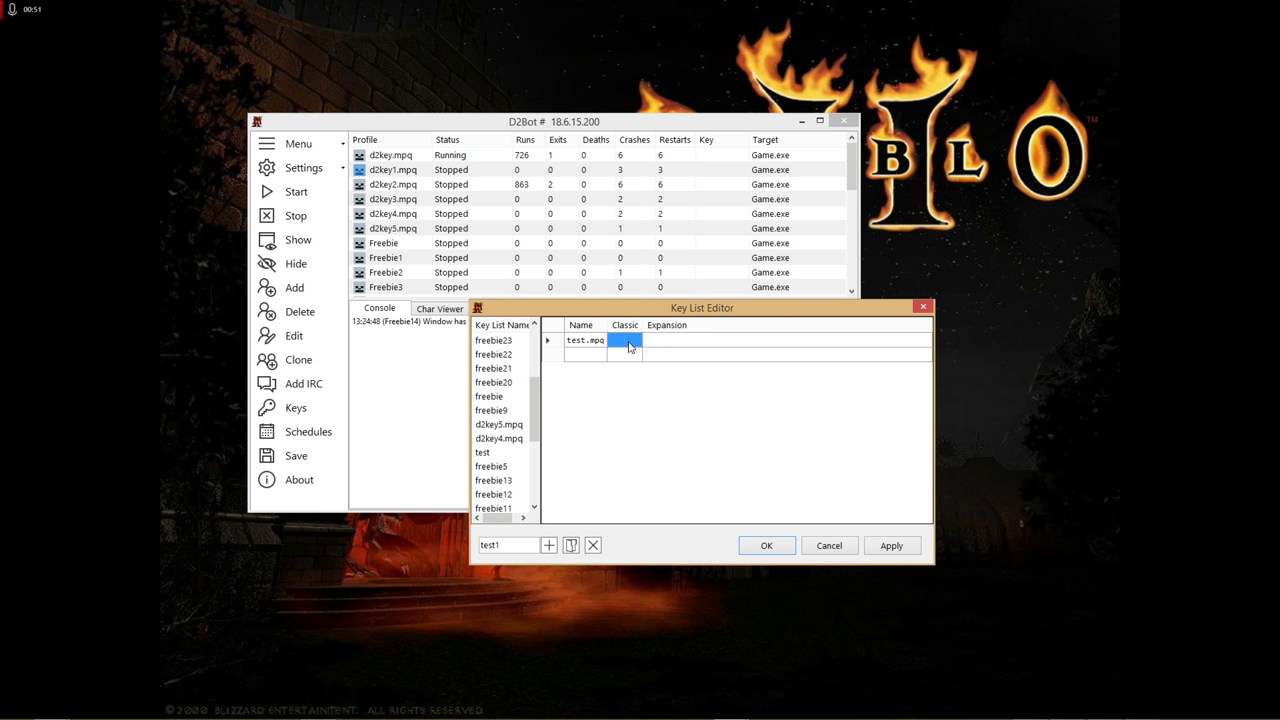
left_click(685, 340)
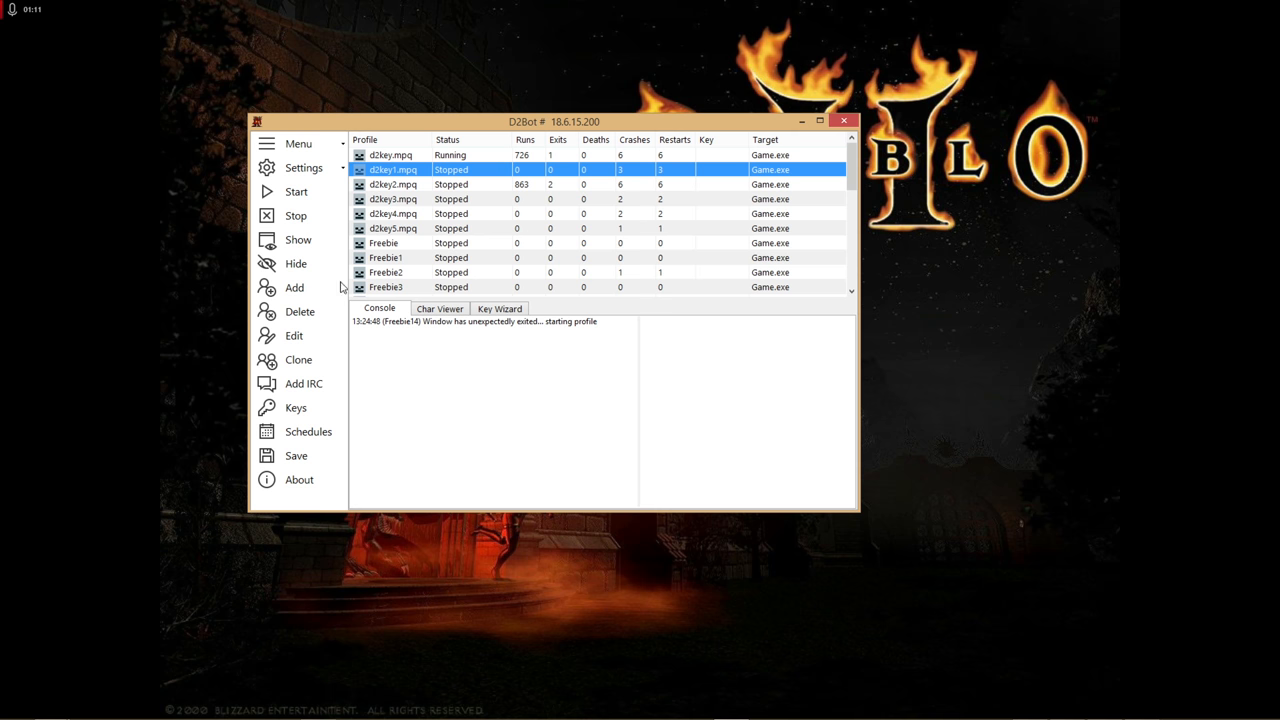
mouse_move(294, 288)
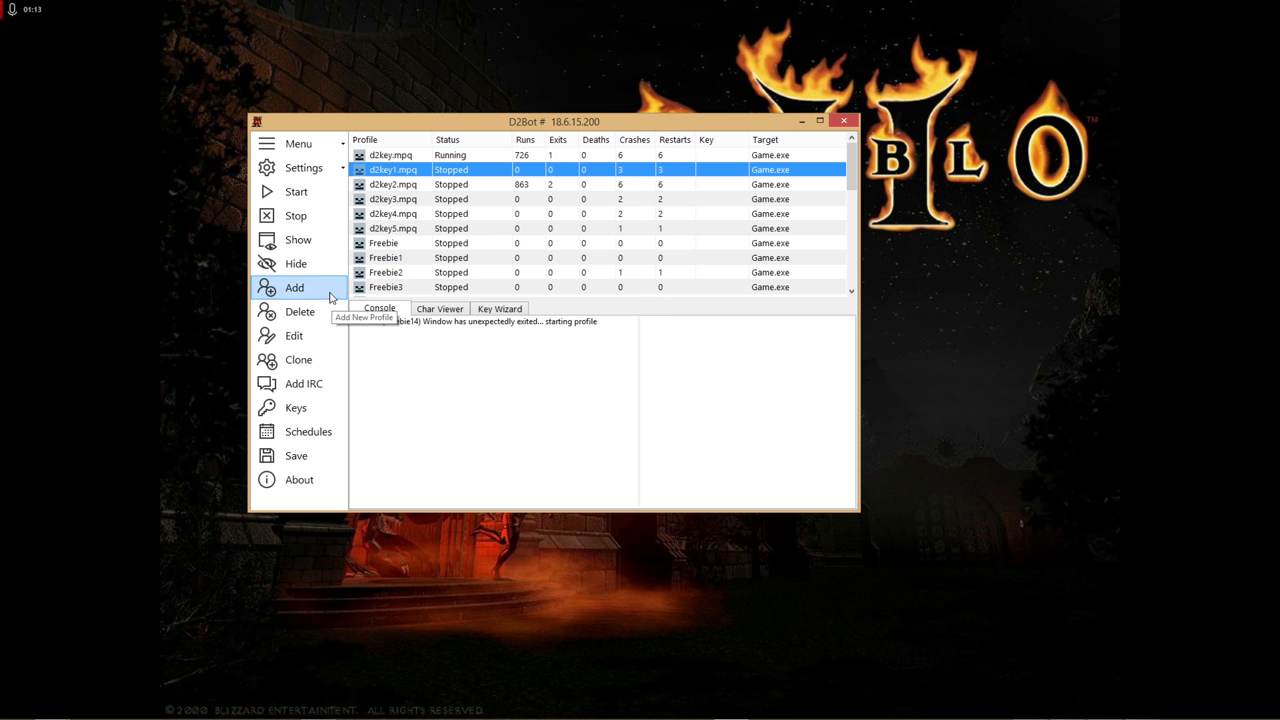
mouse_move(311, 537)
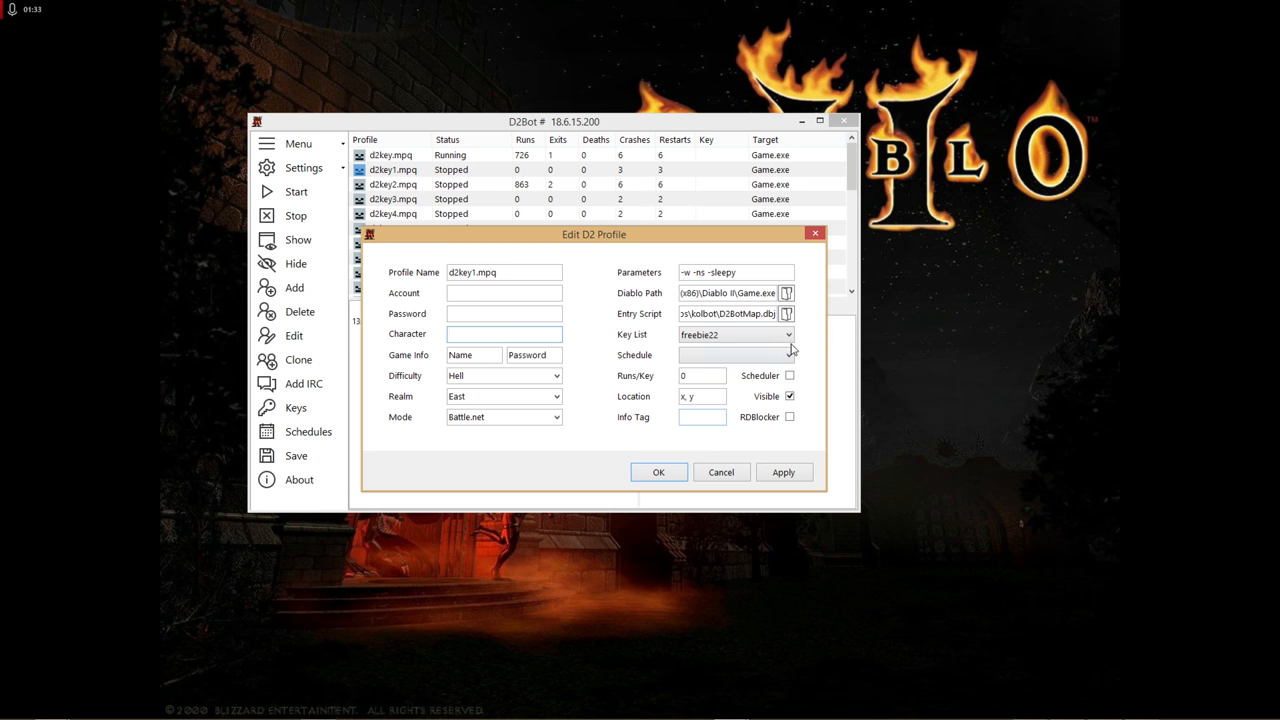
- Open the profile's Key List dropdown to pick test1
left_click(788, 334)
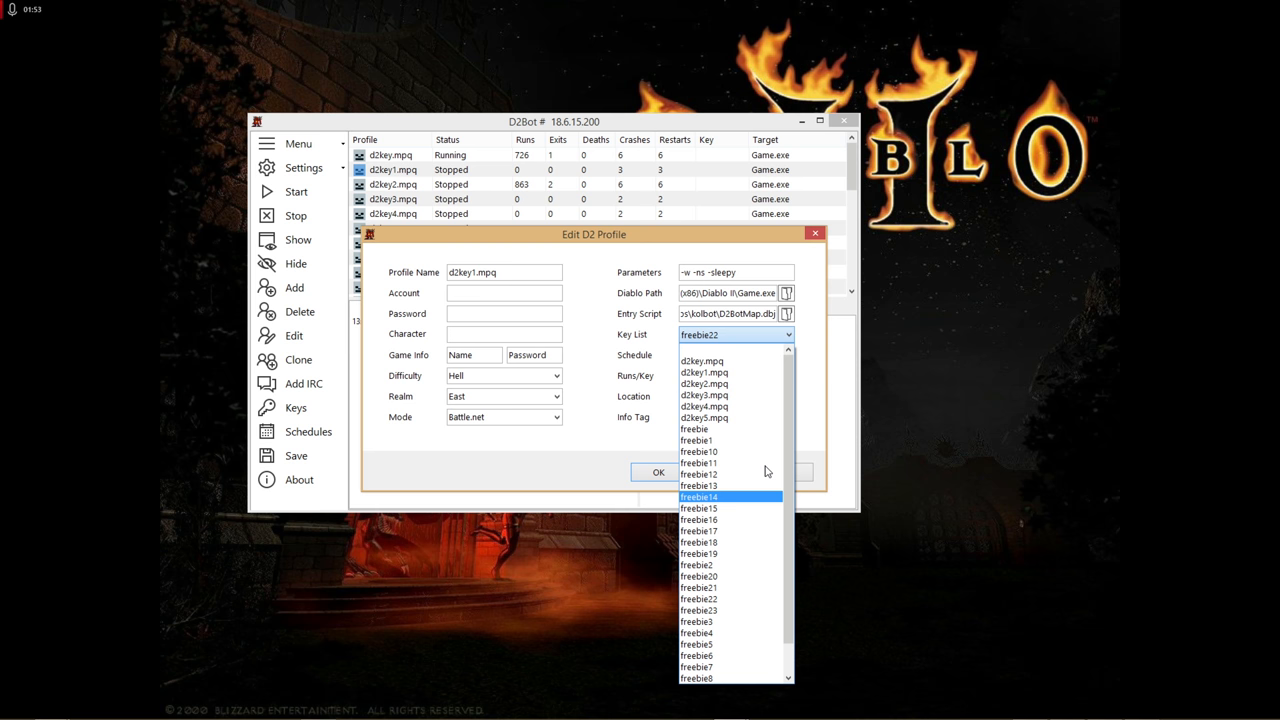
mouse_move(770, 497)
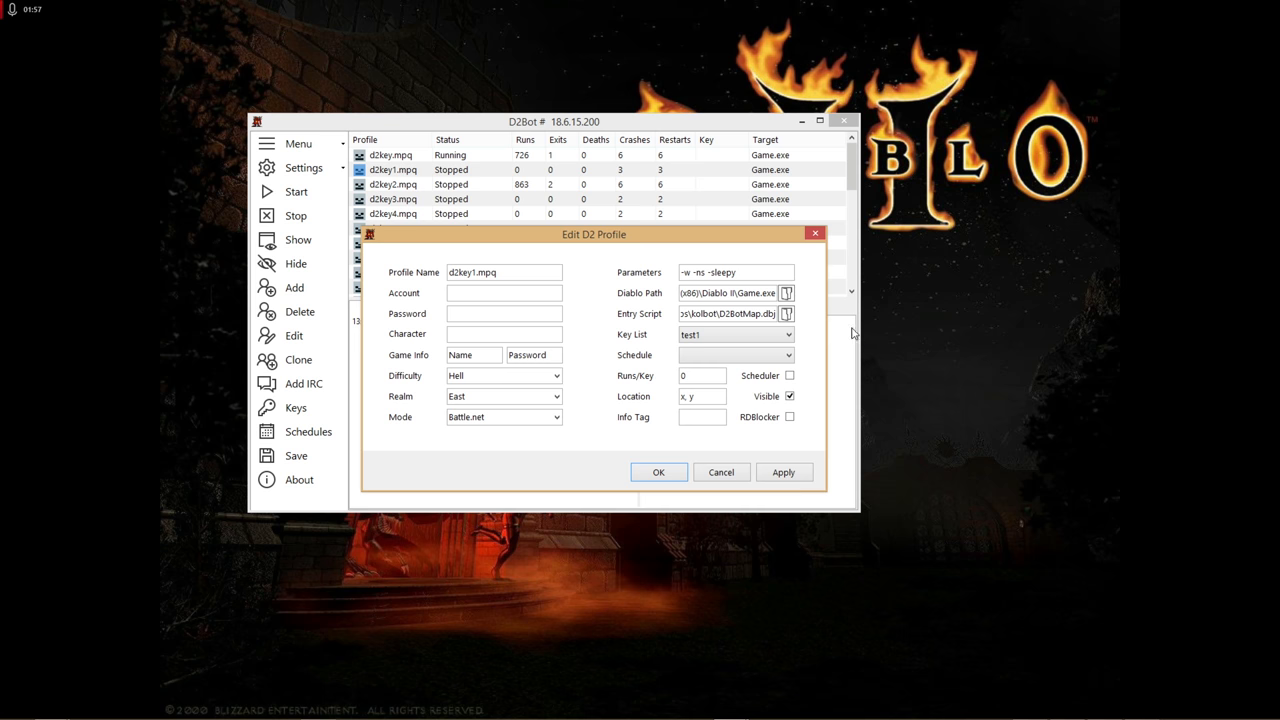
mouse_move(905, 350)
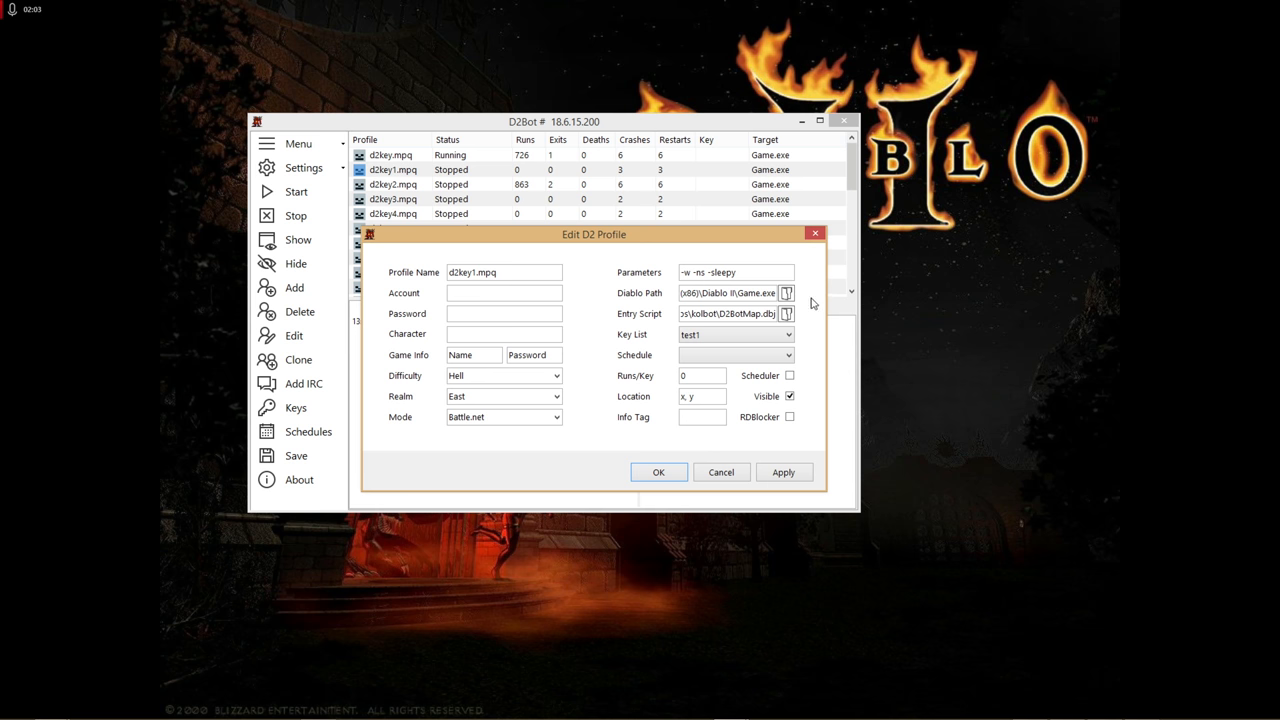
- Set Diablo Path to Game.exe in Program Files (x86)\Diablo II
left_click(786, 293)
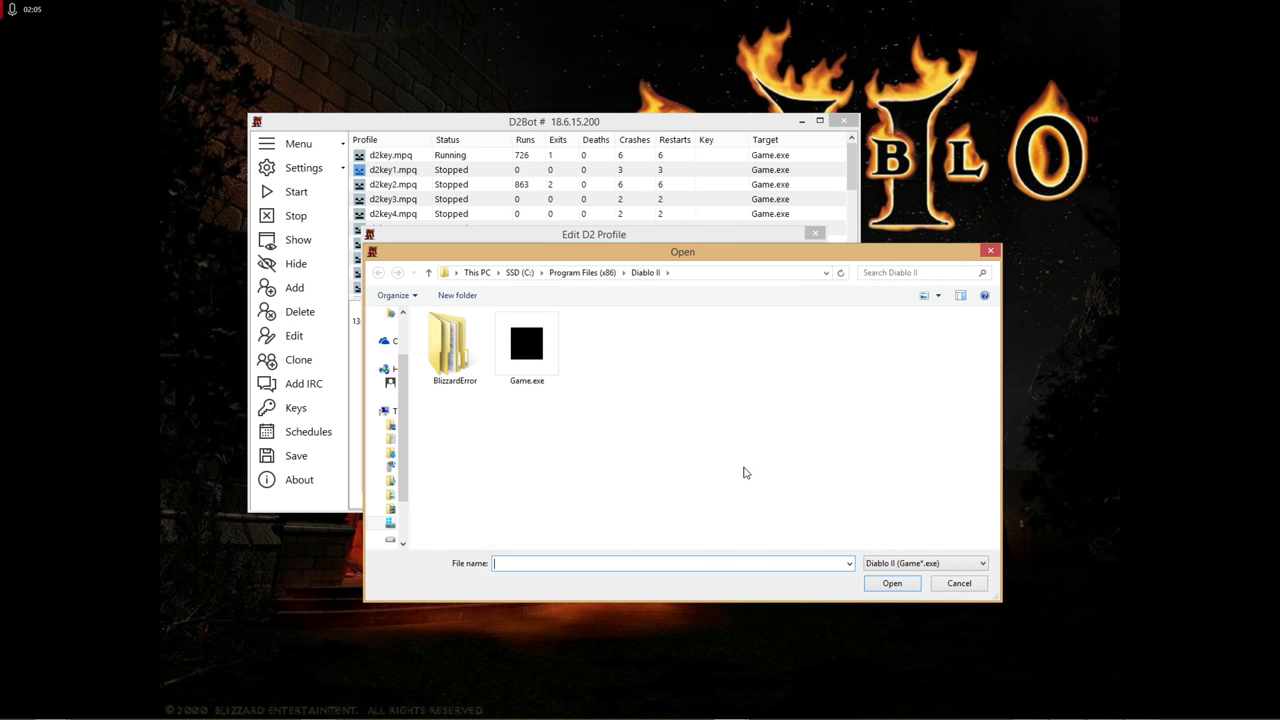
mouse_move(663, 436)
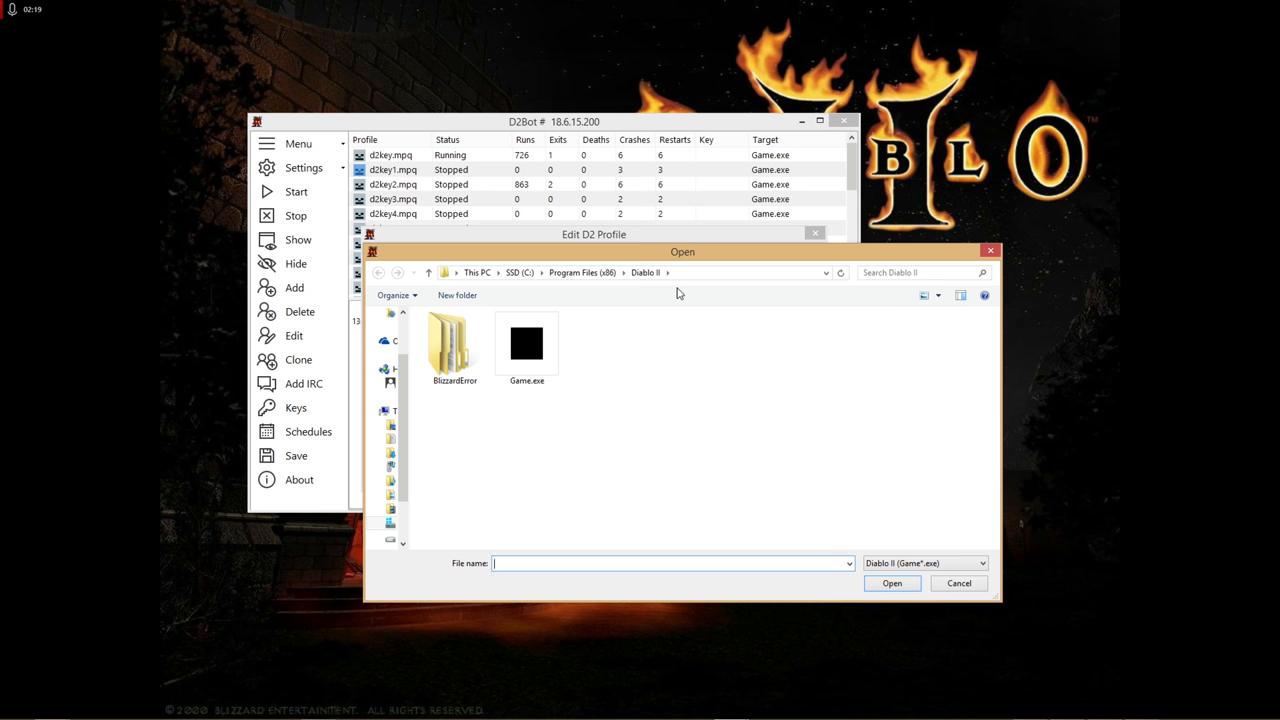
mouse_move(790, 423)
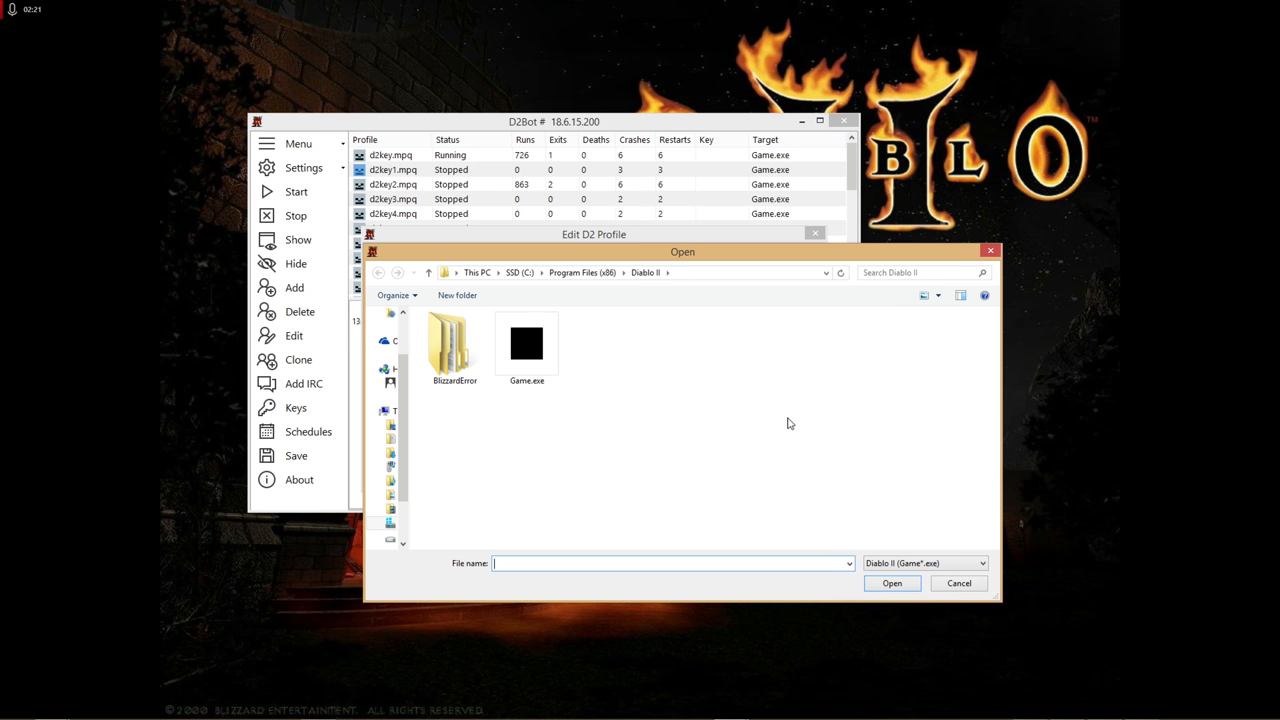
left_click(527, 345)
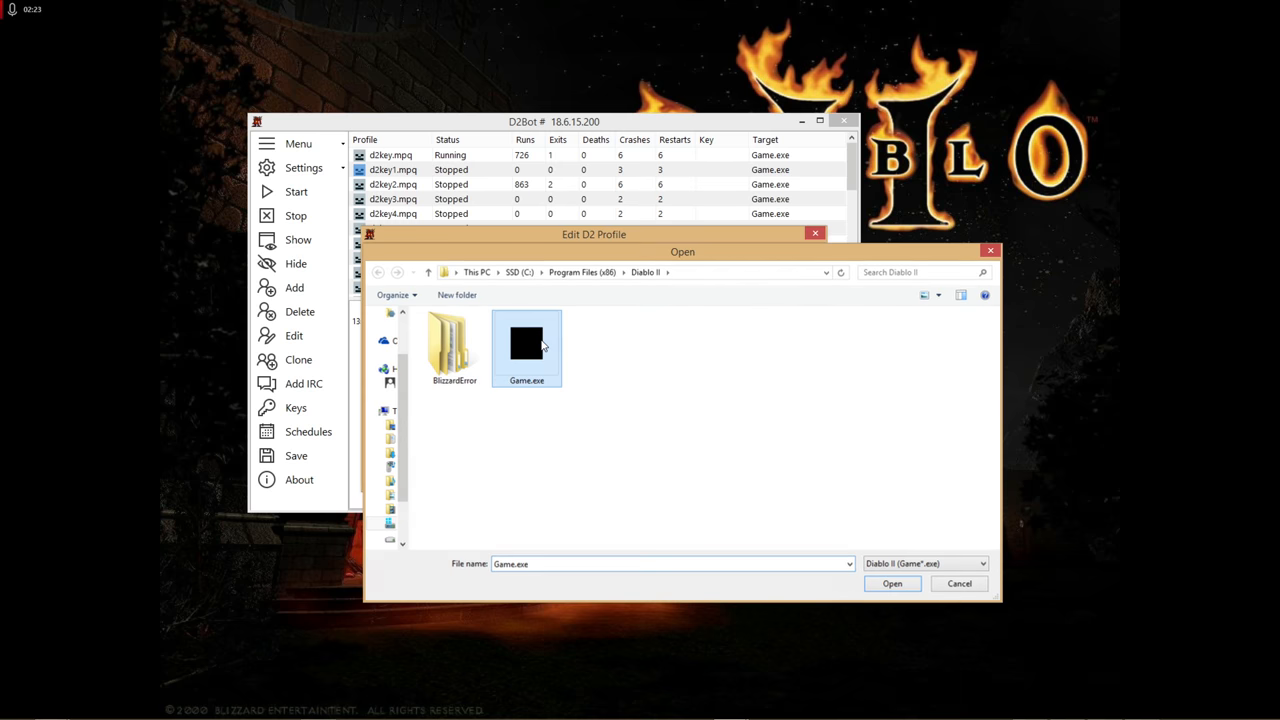
left_click(891, 583)
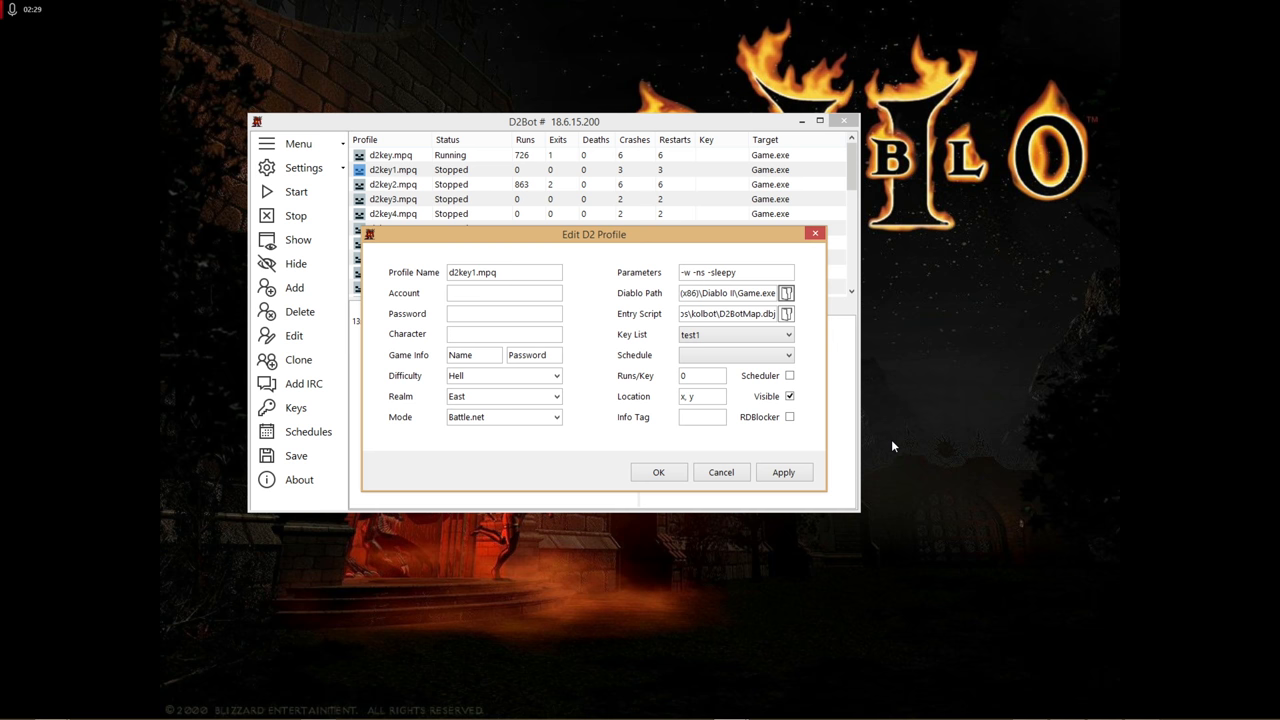
mouse_move(816, 461)
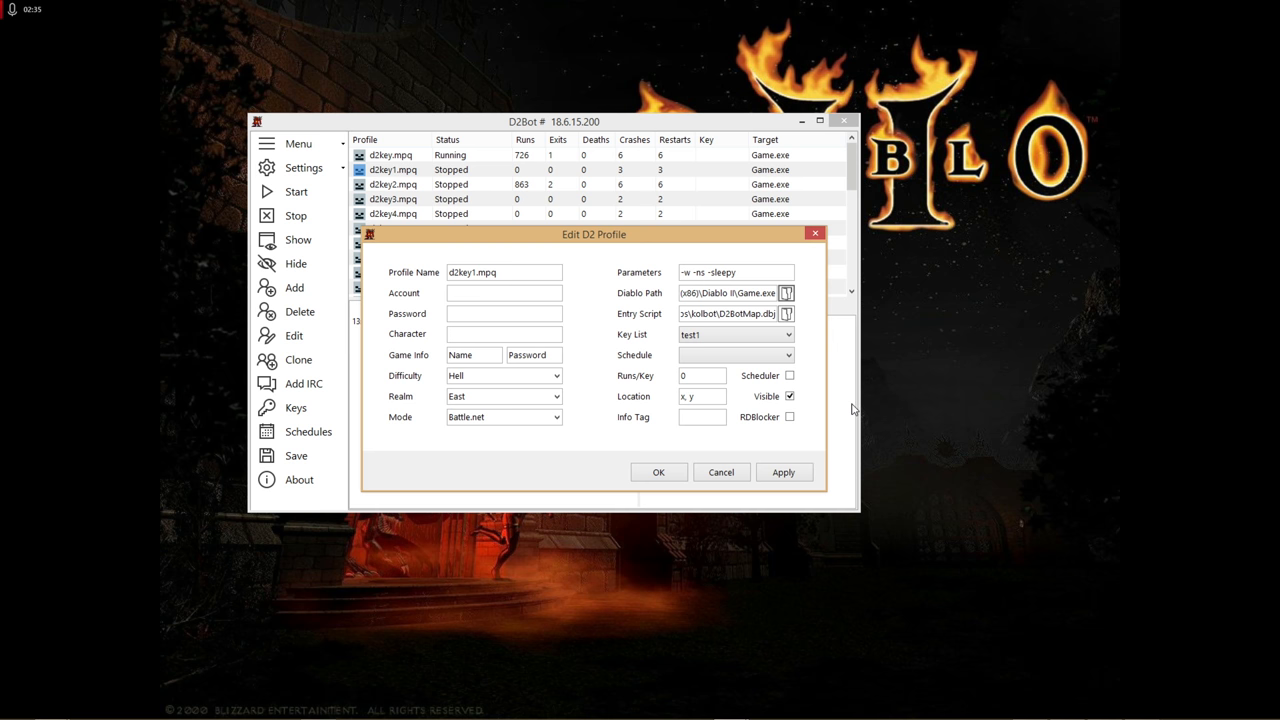
mouse_move(805, 446)
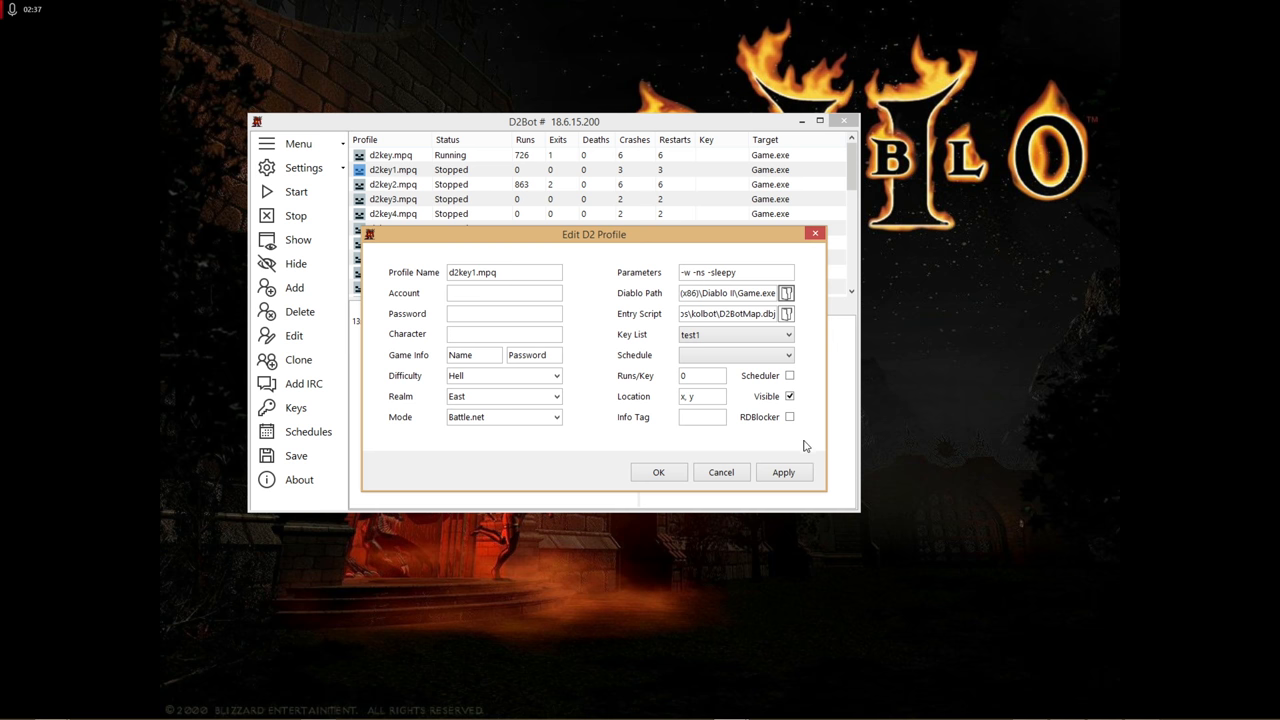